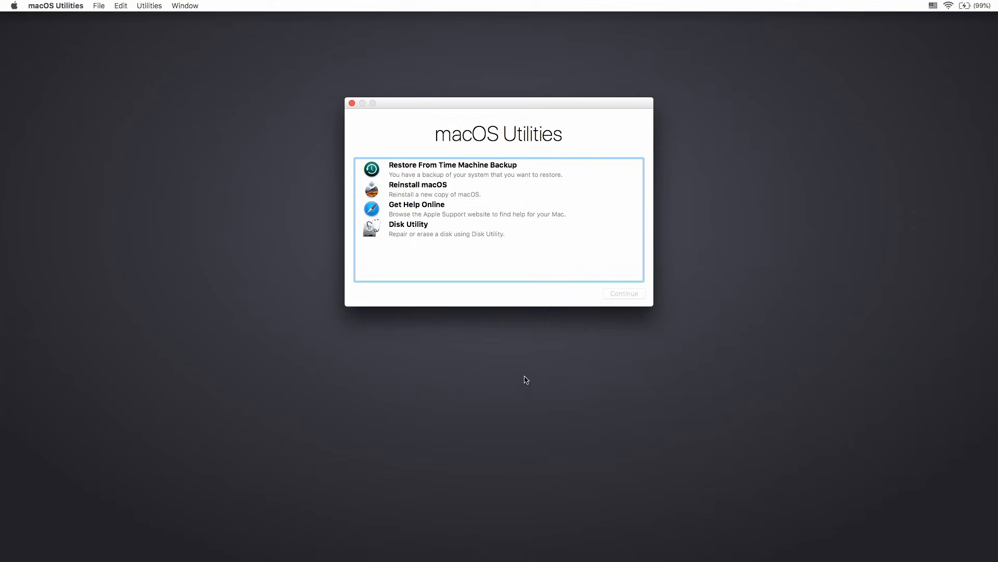
mouse_move(524, 378)
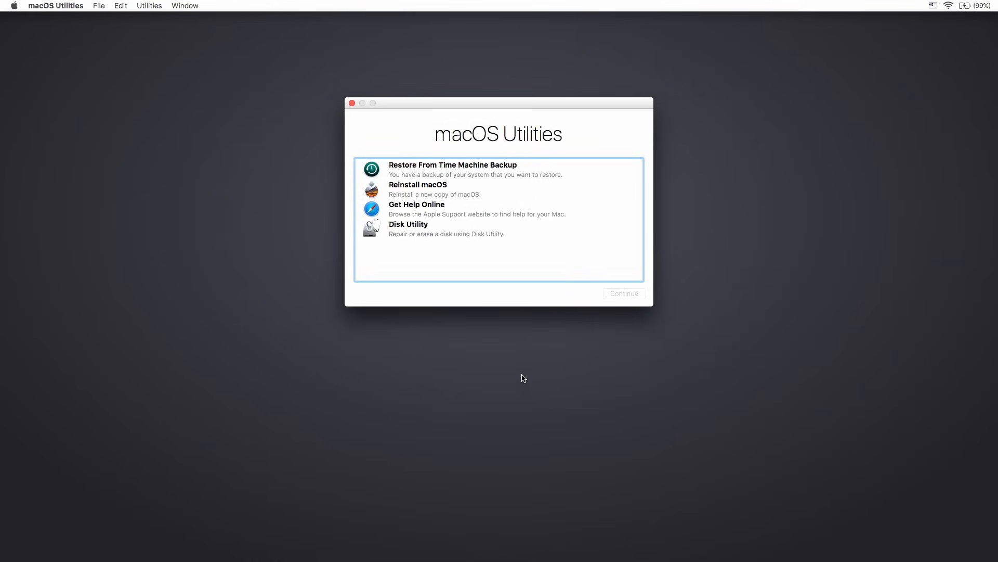
mouse_move(372, 231)
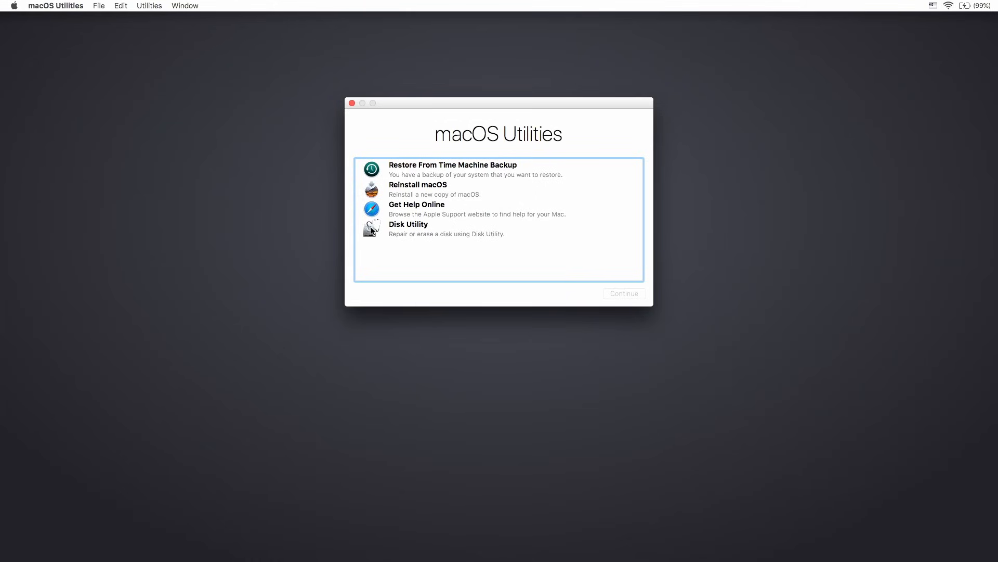
Launch Disk Utility from the macOS Utilities recovery screen.
click(428, 228)
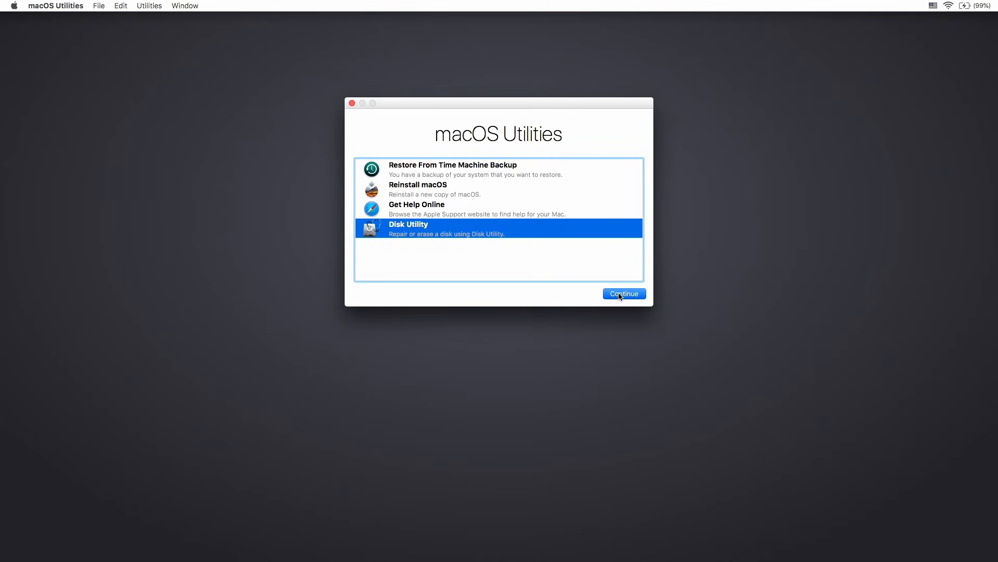
click(624, 293)
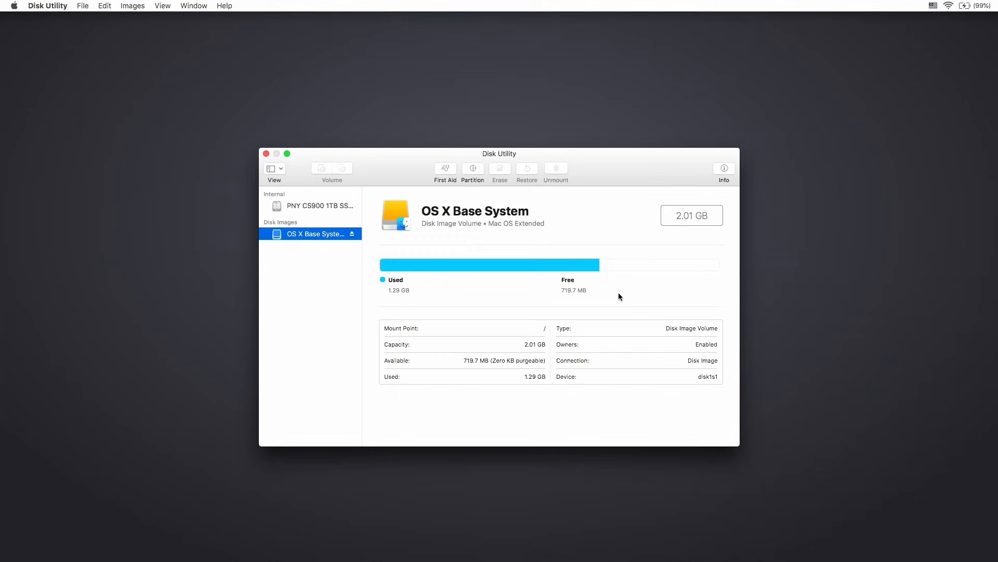
mouse_move(455, 244)
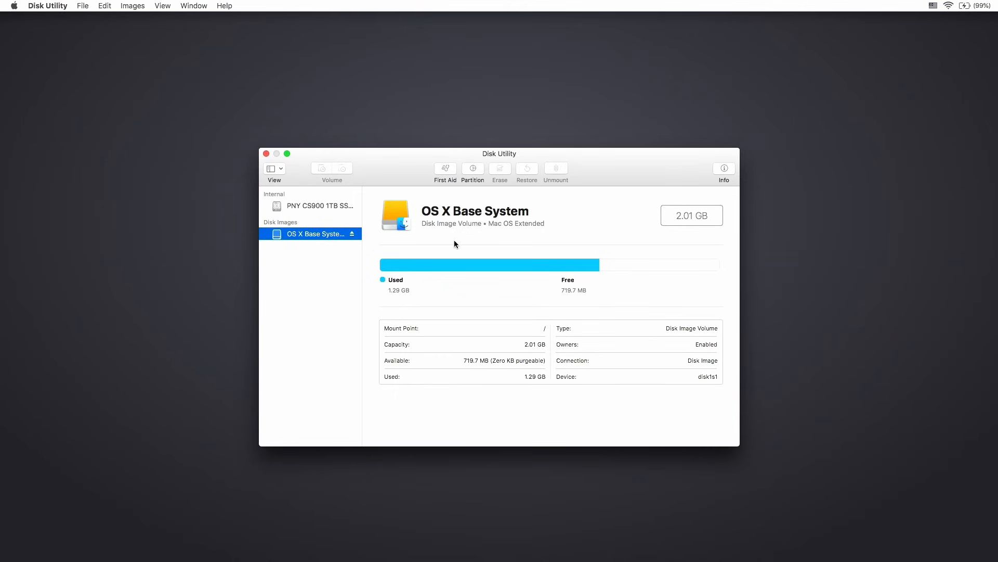
mouse_move(325, 211)
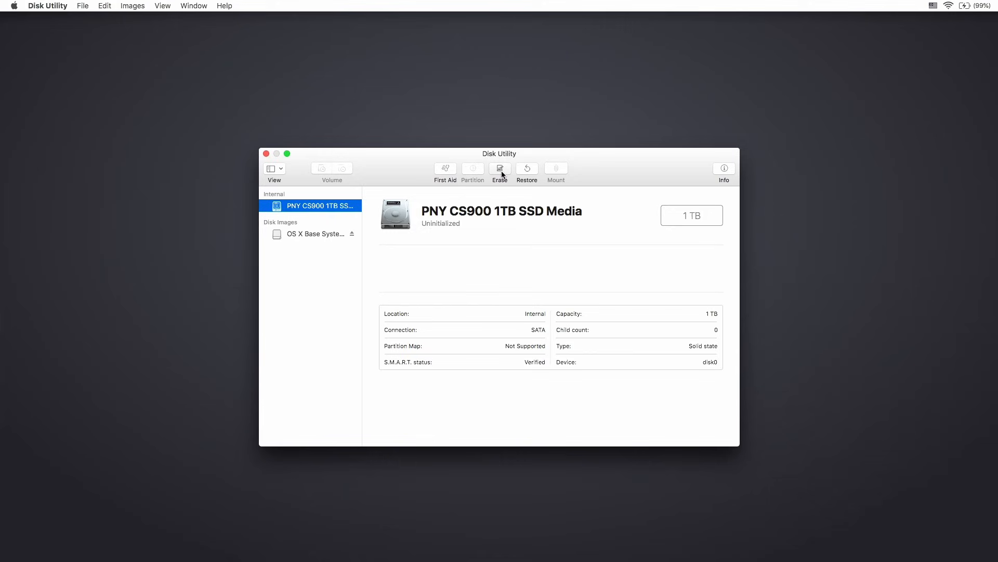
Erase the PNY SSD as a Mac OS Extended (Journaled) volume named MacSSD.
click(500, 169)
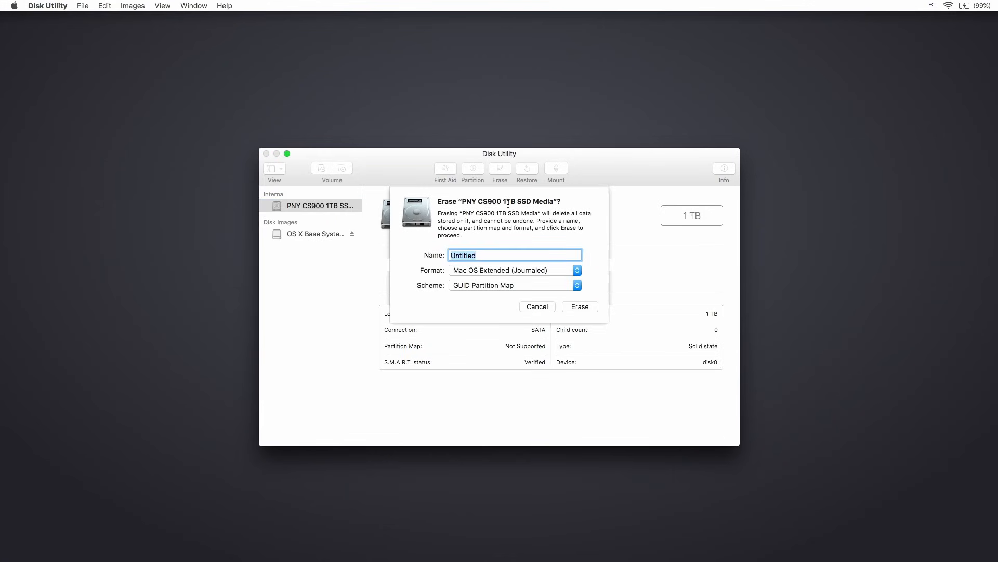
text(m)
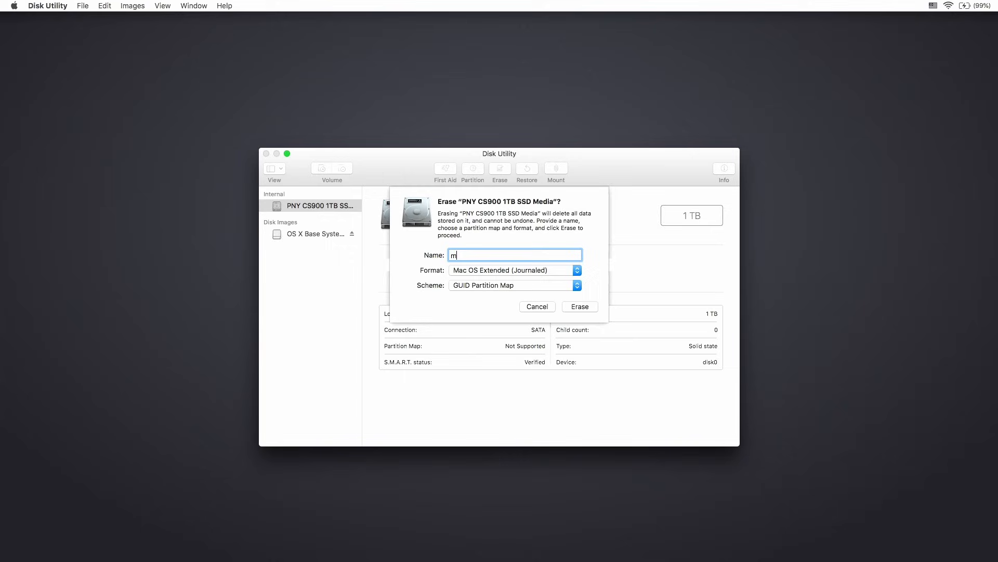
text(ac)
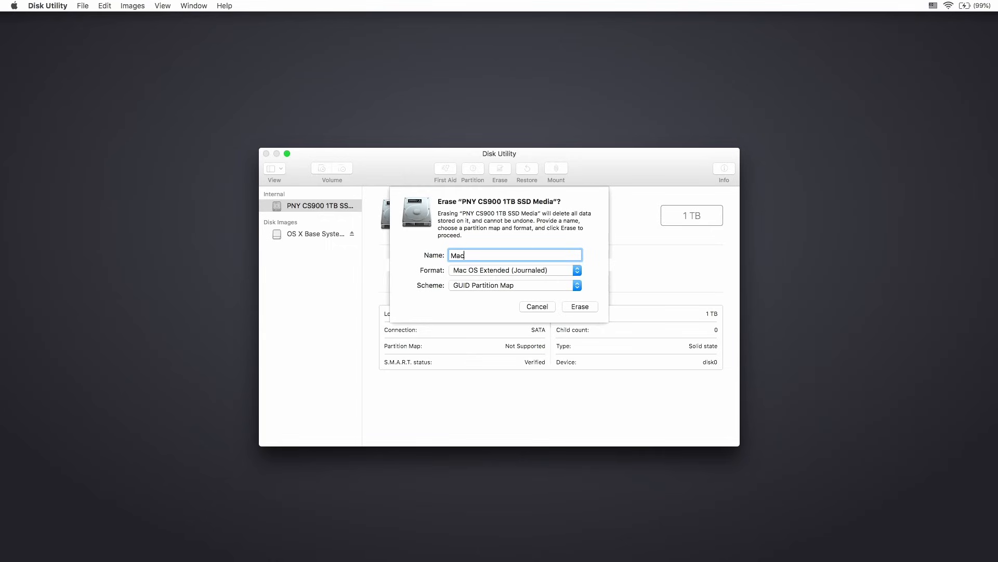
text(SSD)
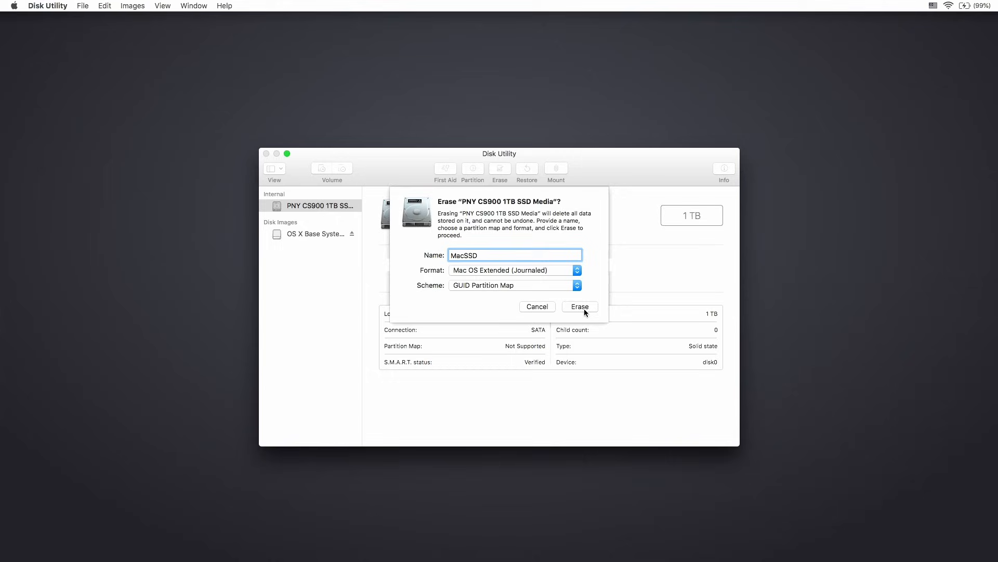
click(580, 306)
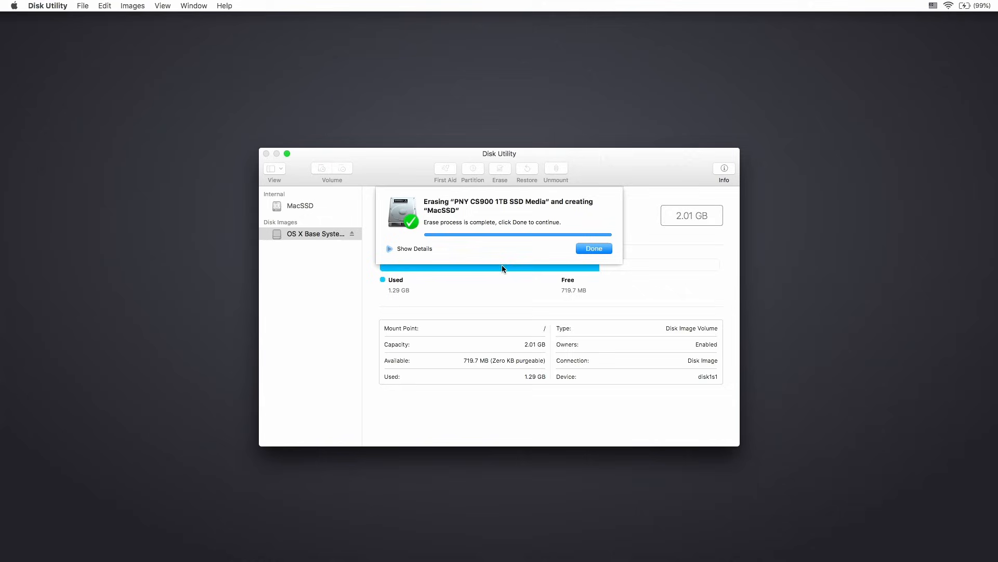
mouse_move(433, 227)
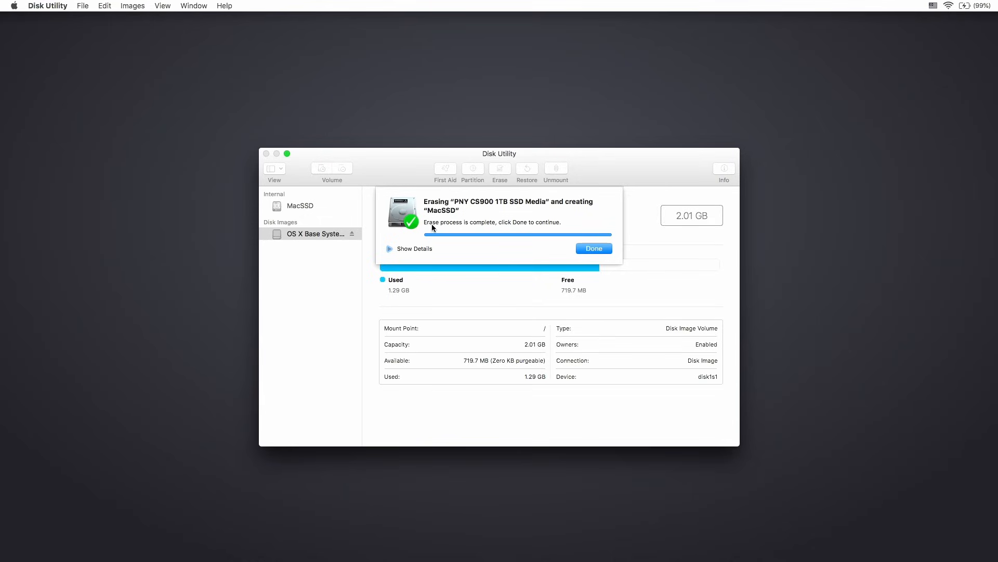
mouse_move(477, 242)
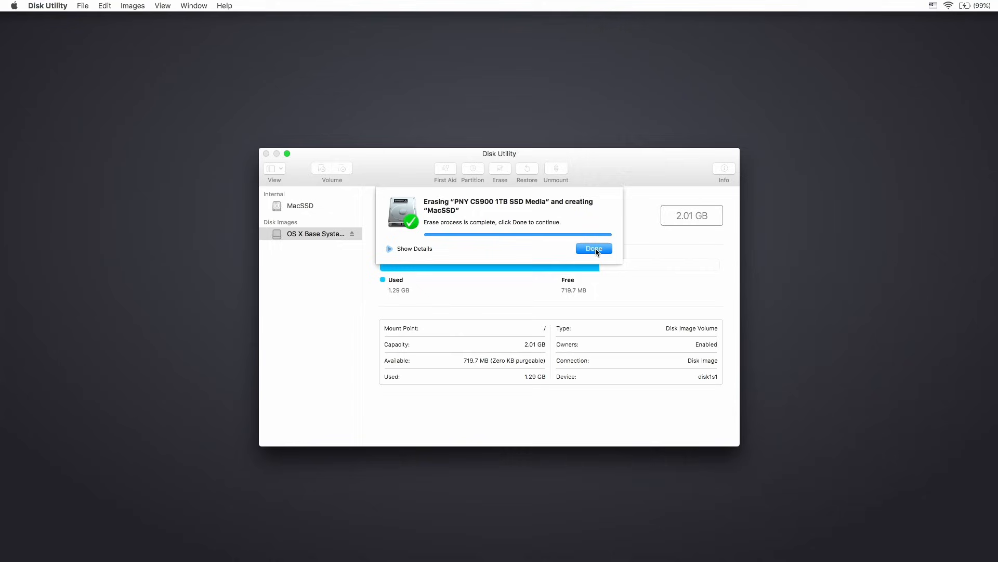
Dismiss the erase report and view the new 999.86 GB MacSSD volume's details.
click(594, 248)
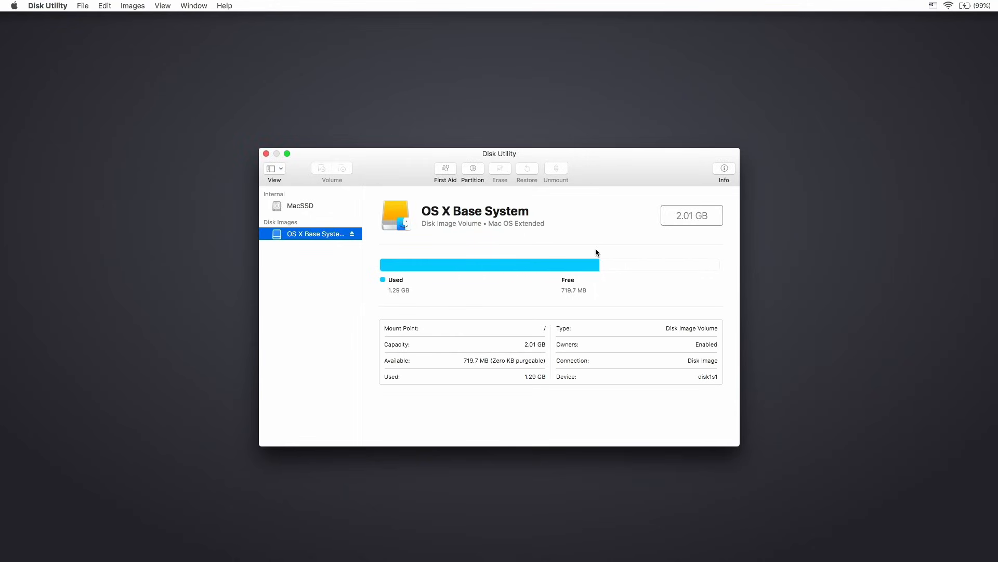
click(300, 205)
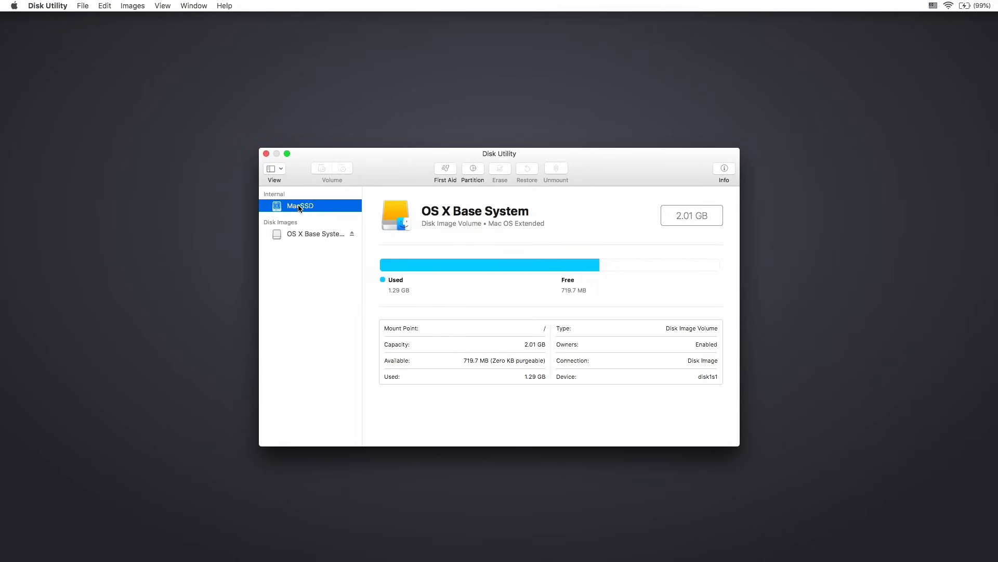
click(299, 205)
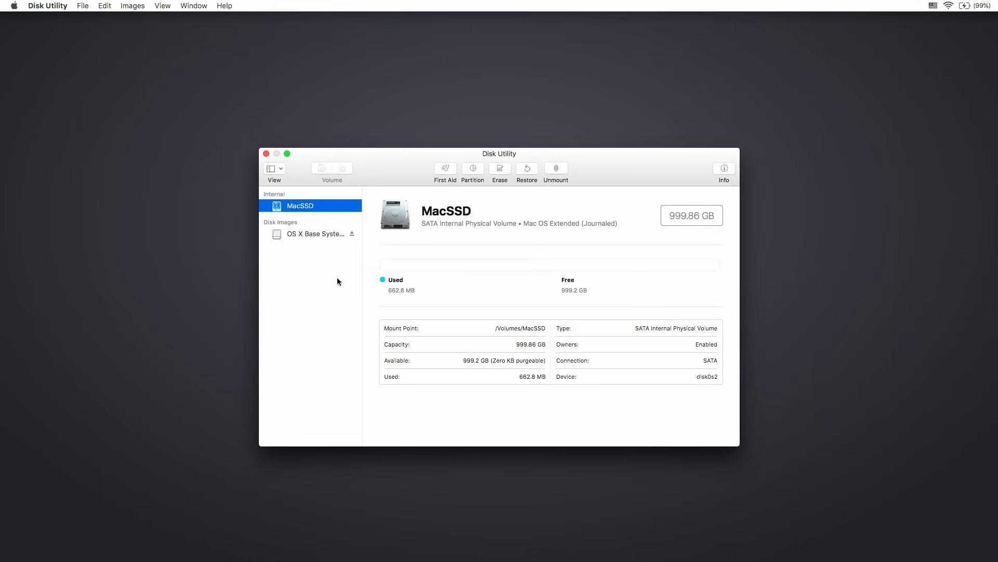
mouse_move(269, 145)
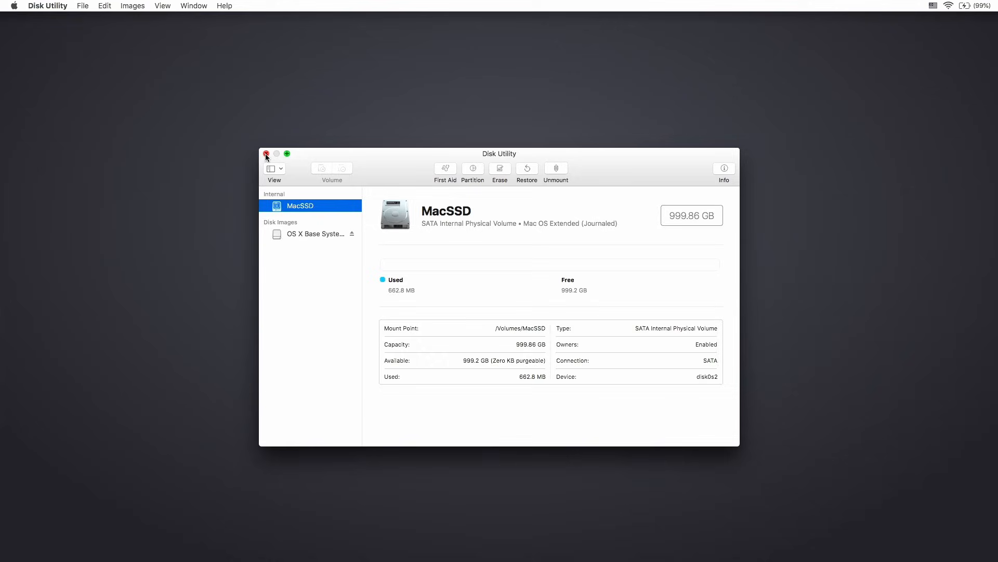
Quit Disk Utility and start Reinstall macOS to reach the High Sierra installer welcome screen.
click(266, 154)
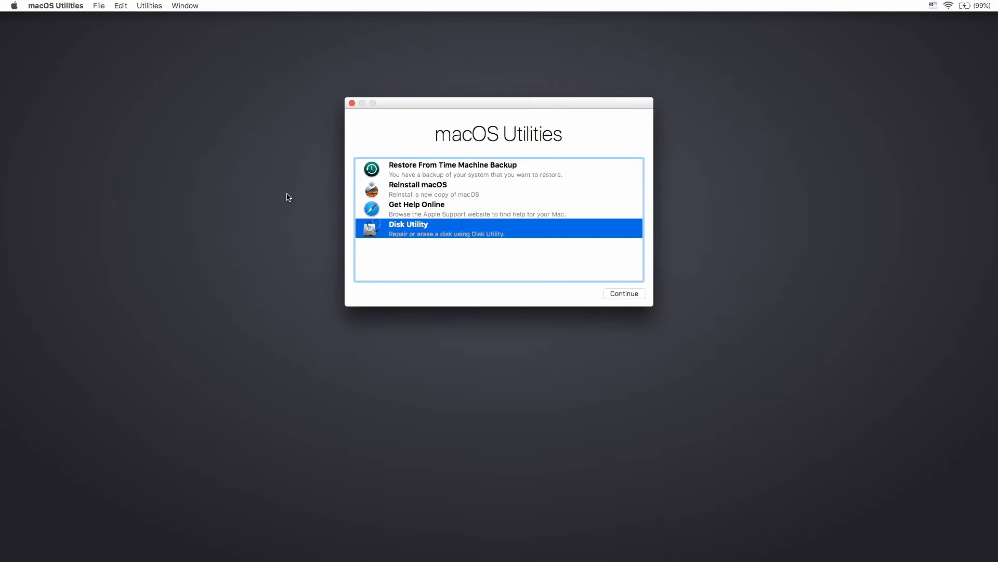
mouse_move(403, 189)
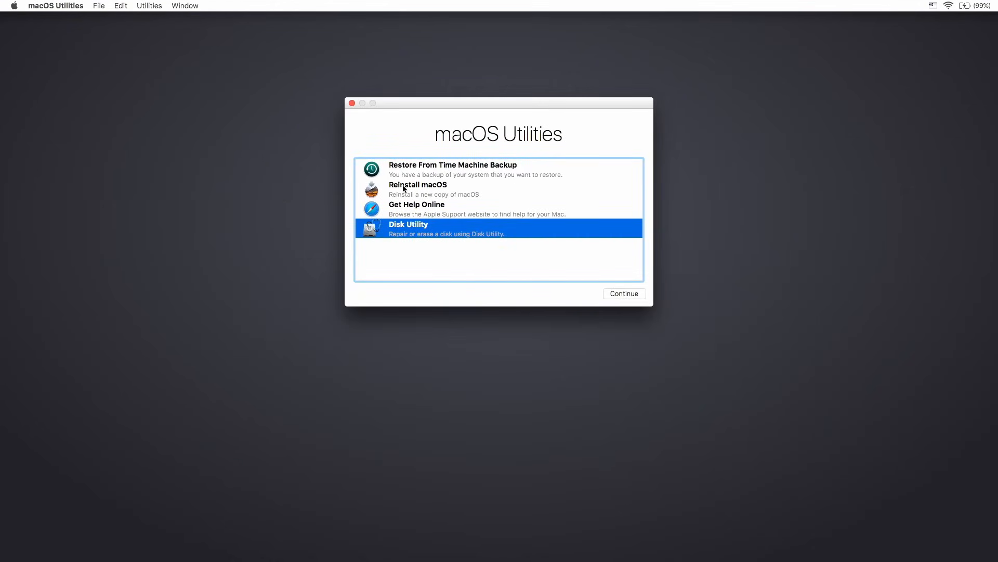
click(418, 189)
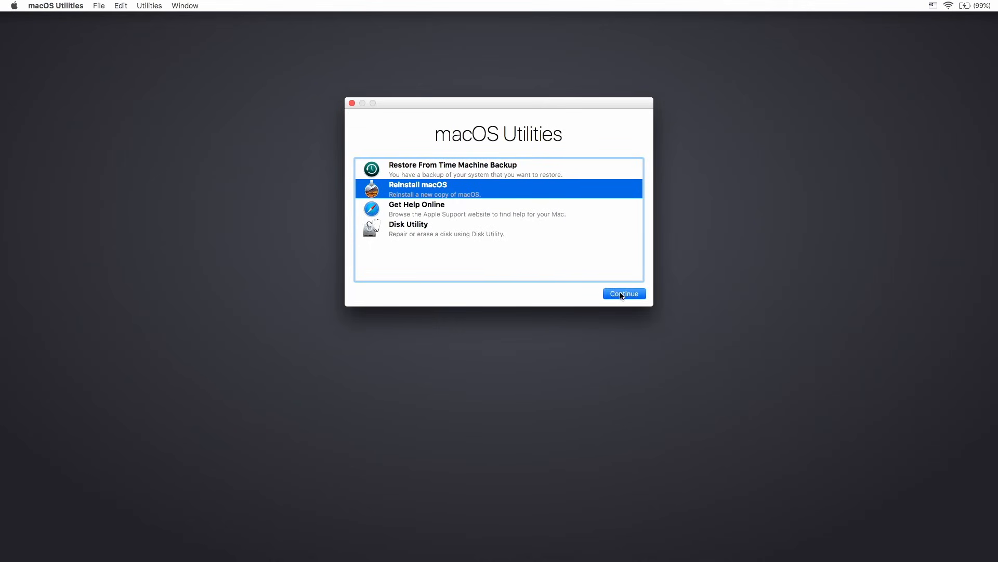
click(624, 293)
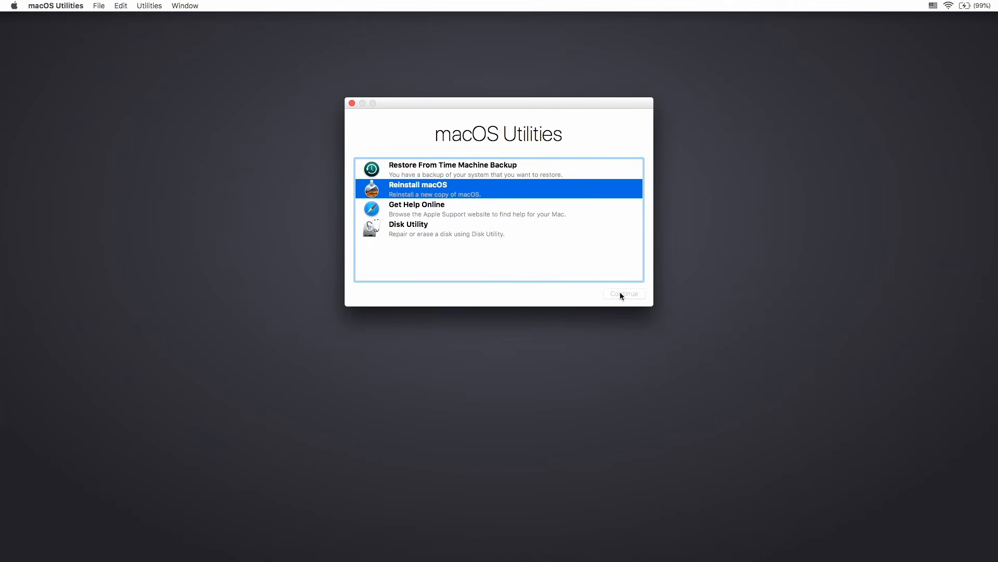
click(624, 294)
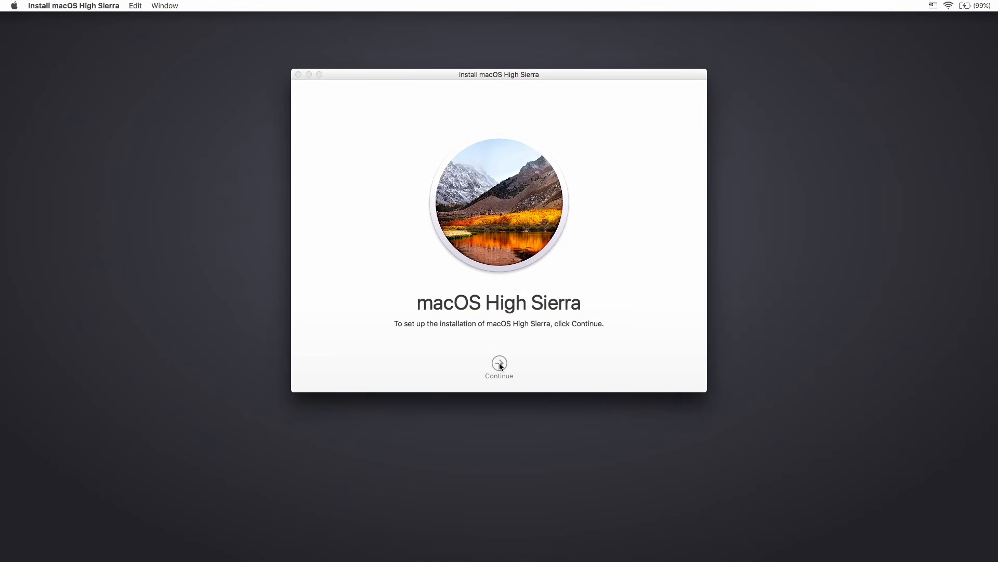
Continue past the welcome screen and accept the High Sierra software license agreement.
click(499, 363)
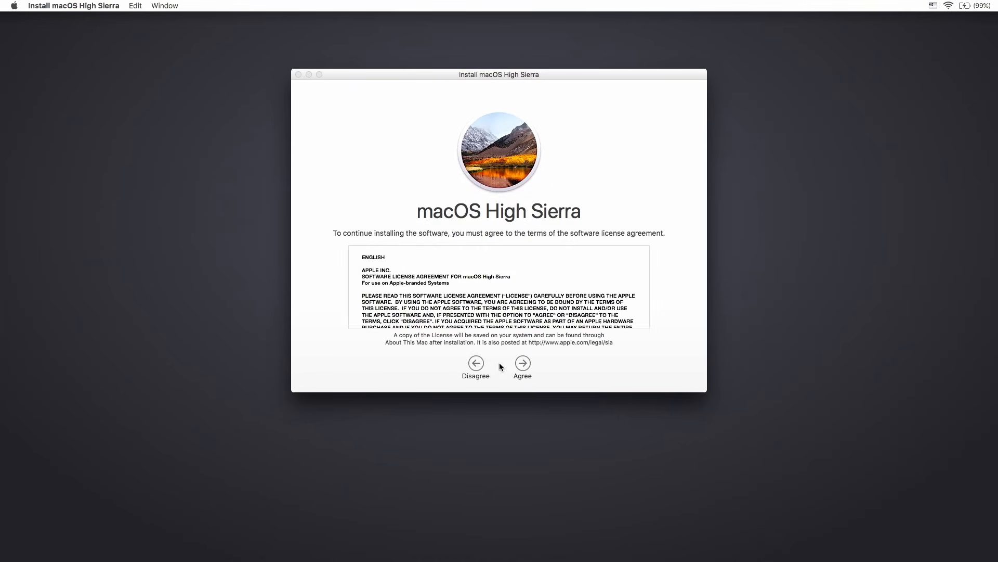
mouse_move(496, 289)
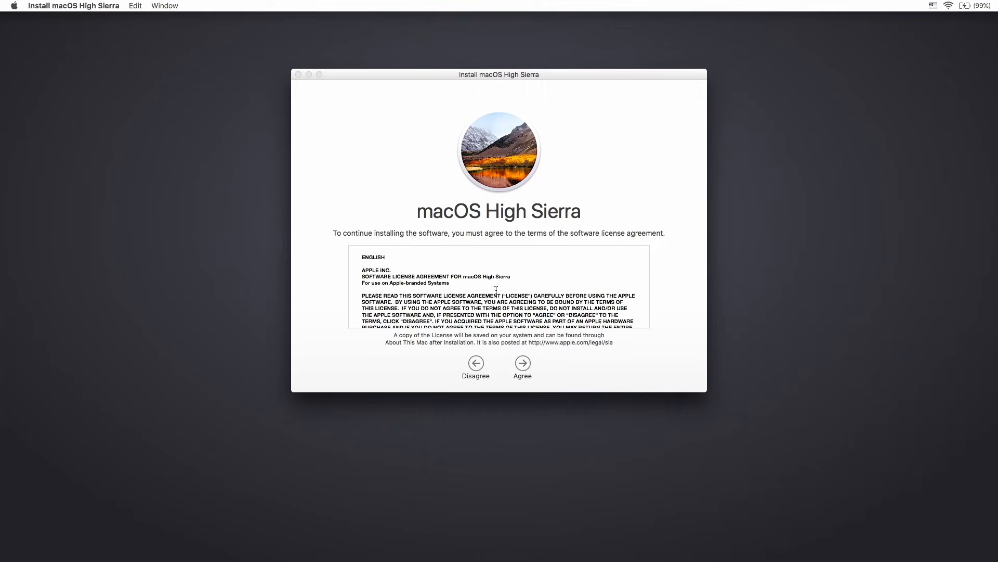
mouse_move(524, 366)
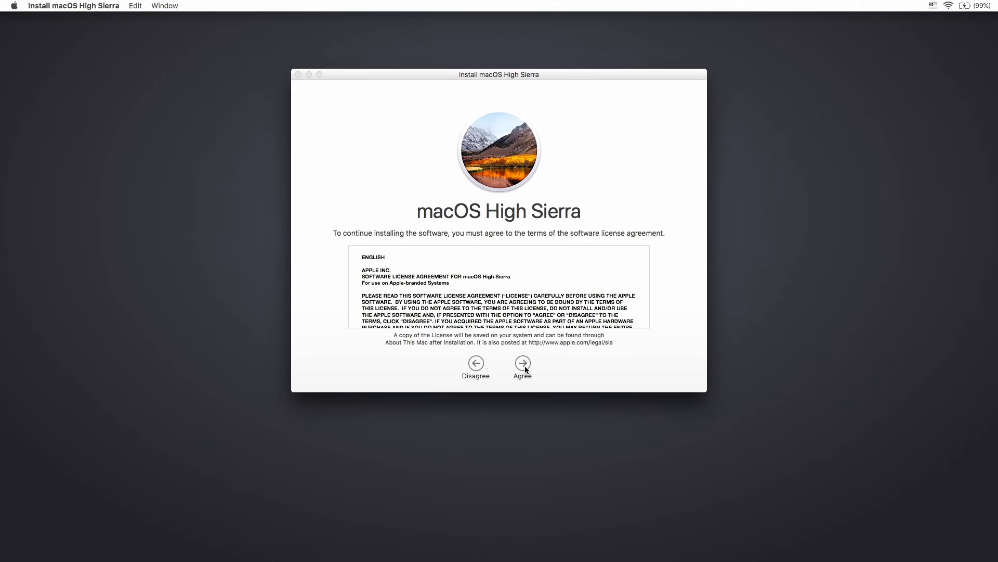
click(523, 363)
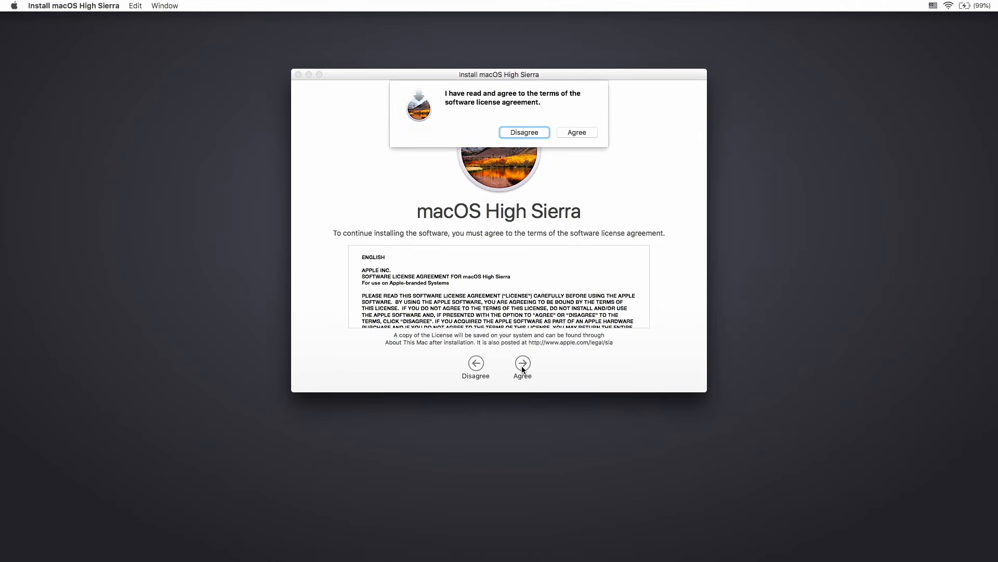
mouse_move(578, 135)
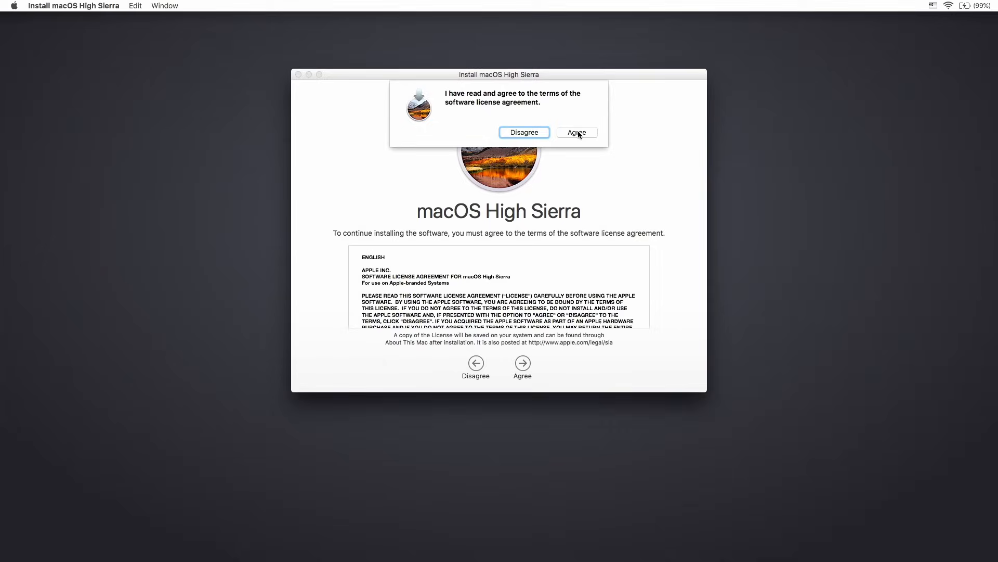
click(577, 132)
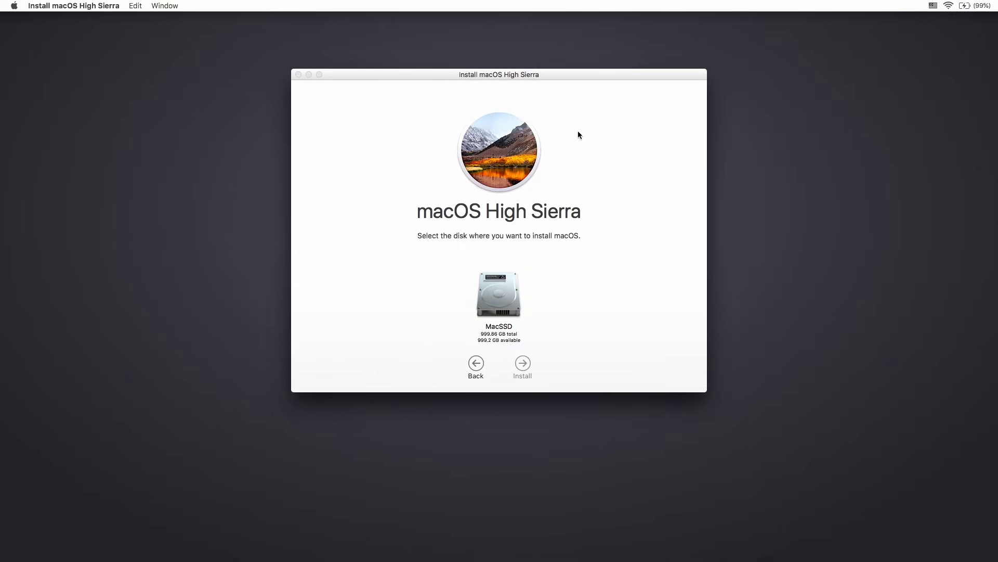
mouse_move(538, 320)
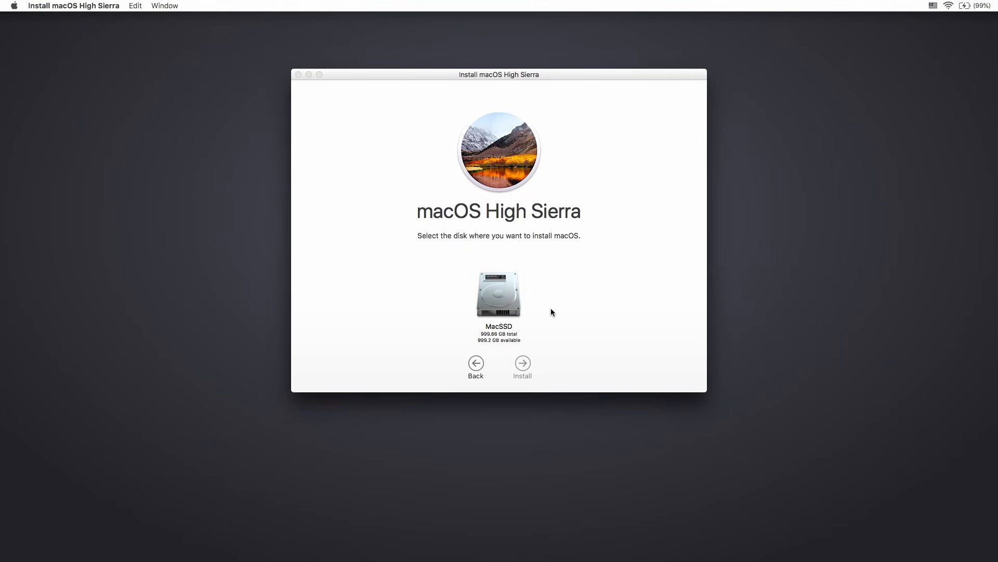
mouse_move(508, 297)
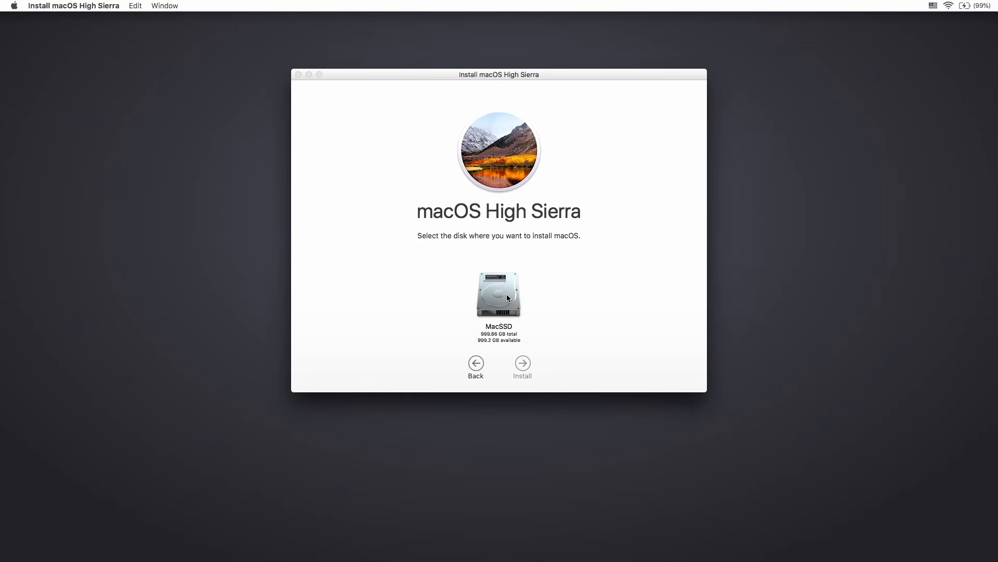
Choose MacSSD as the destination disk and begin installing macOS High Sierra.
click(498, 293)
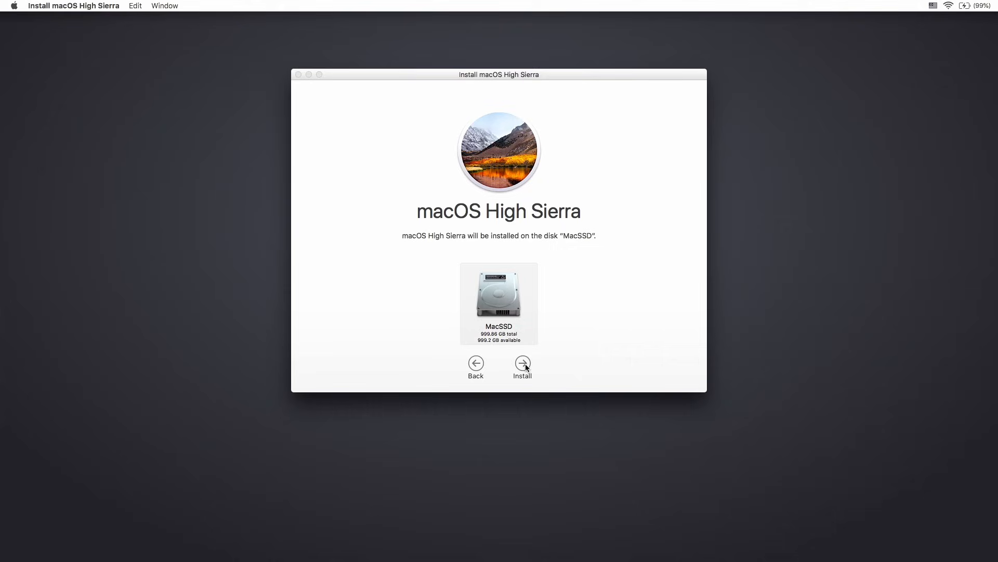
click(523, 363)
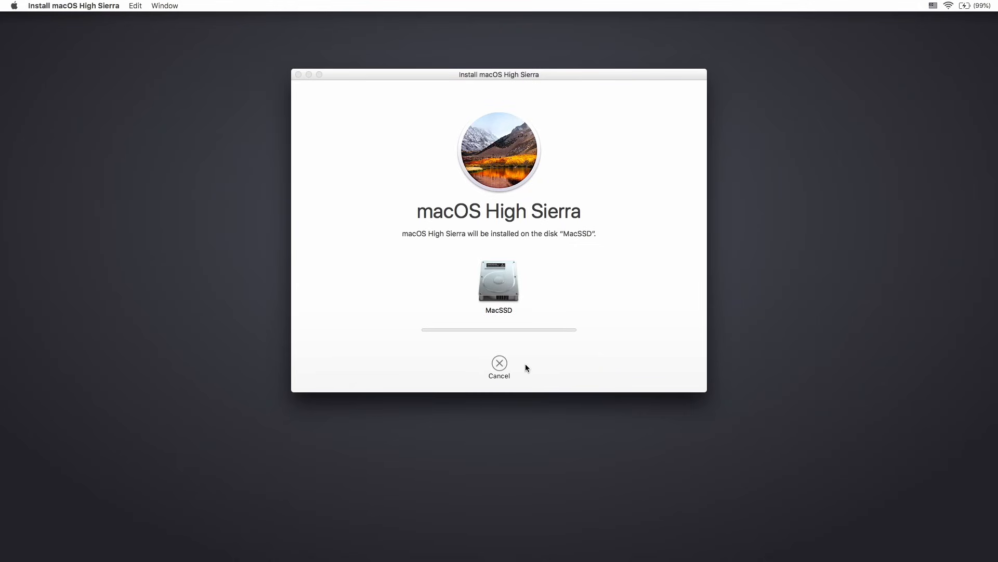